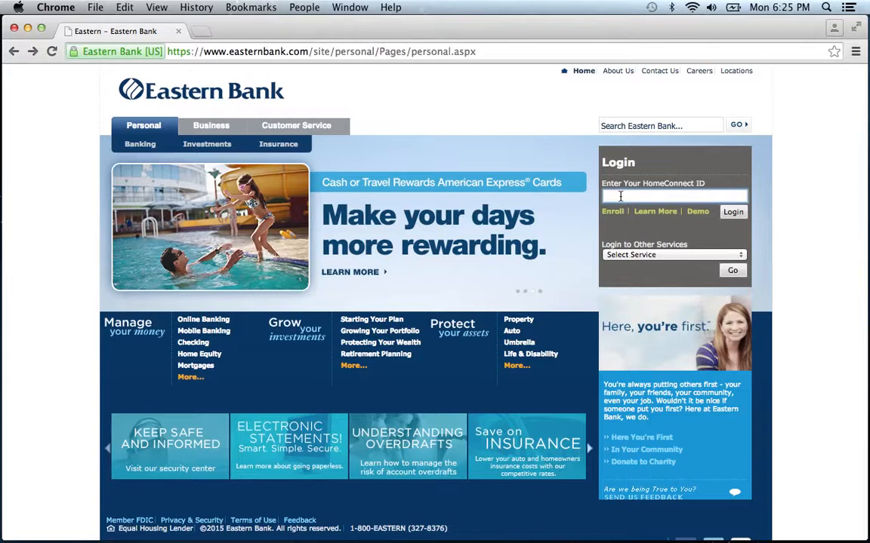
Submit the HomeConnect ID 'ba' in the homepage Login box to begin signing in.
type("banklogin")
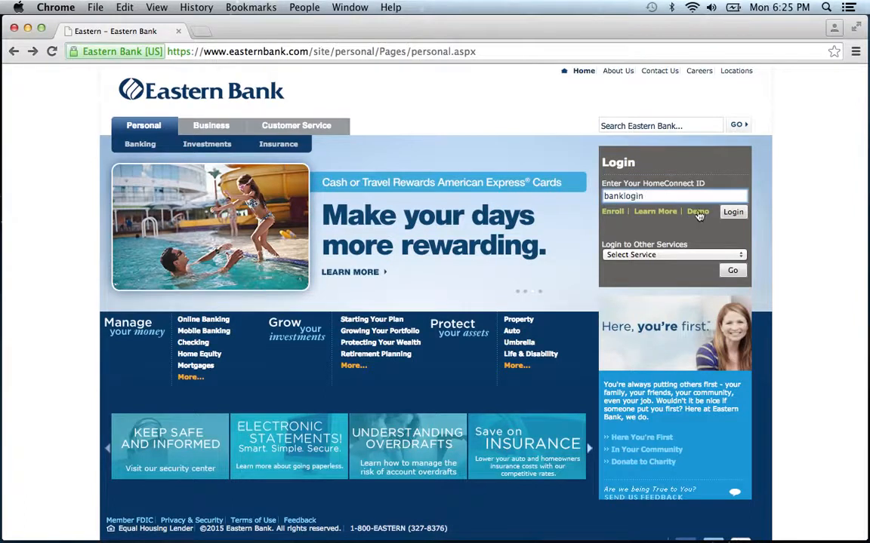
left_click(732, 212)
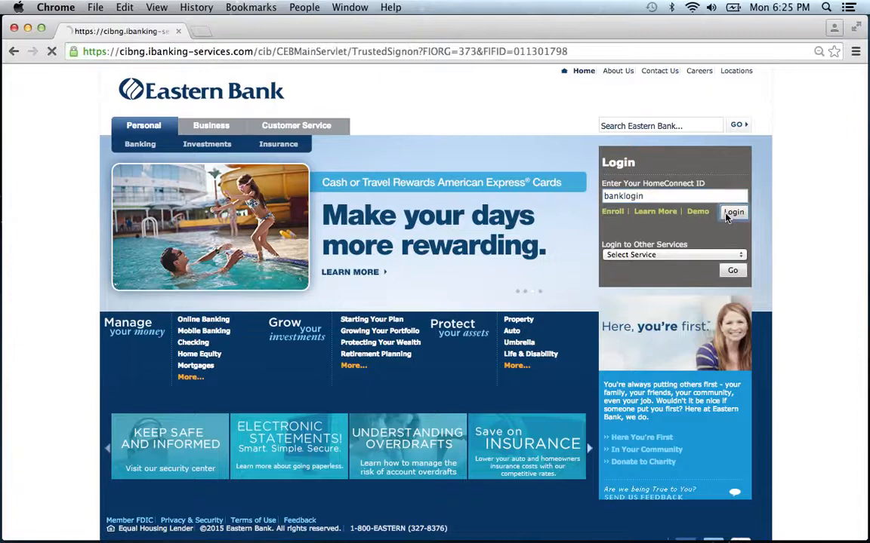
Leave the password sign-in and start Online Banking Enrollment from the Enroll link.
left_click(734, 211)
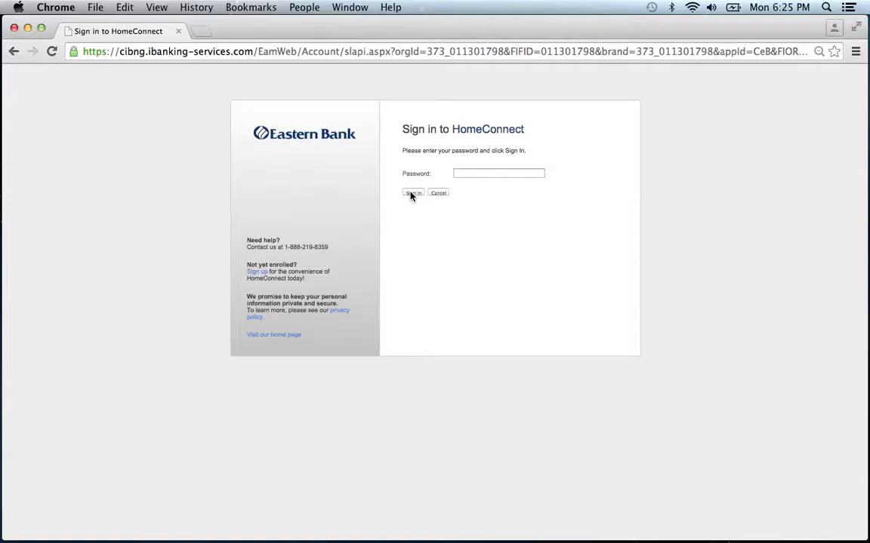
mouse_move(285, 258)
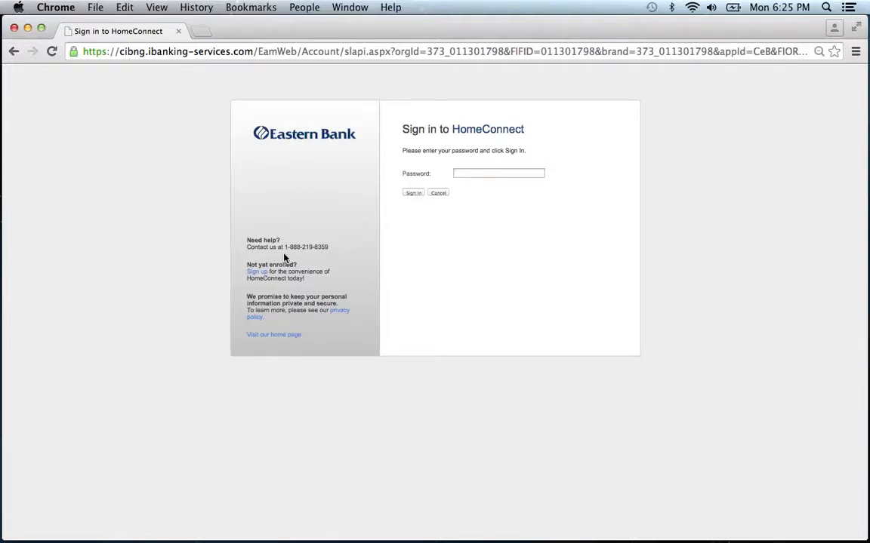
mouse_move(338, 257)
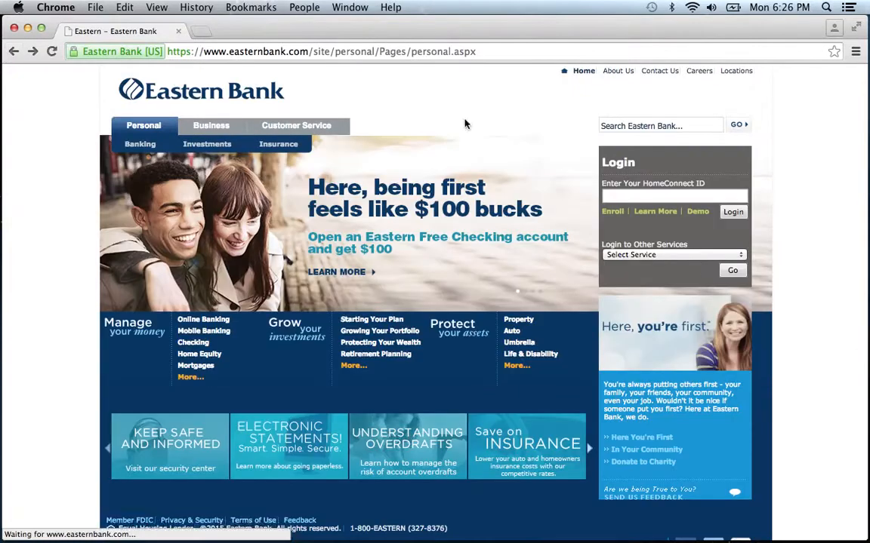
left_click(611, 211)
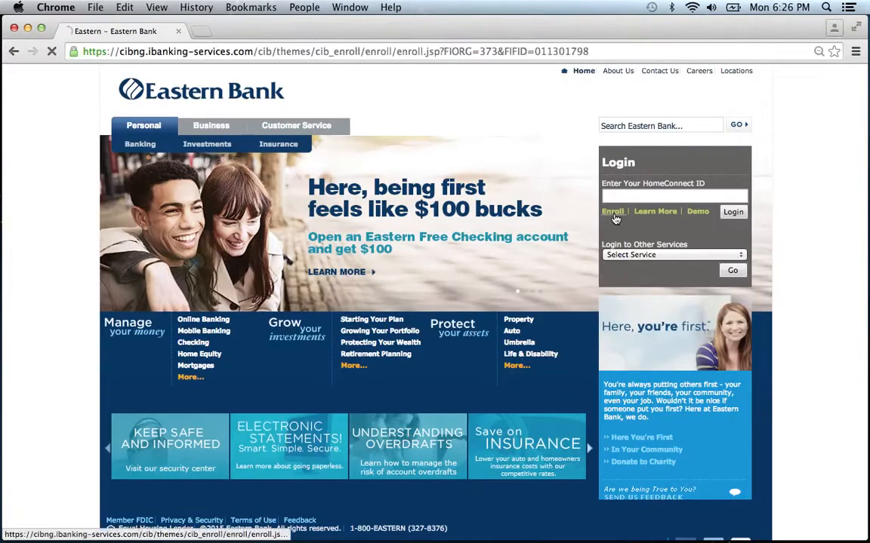
left_click(613, 211)
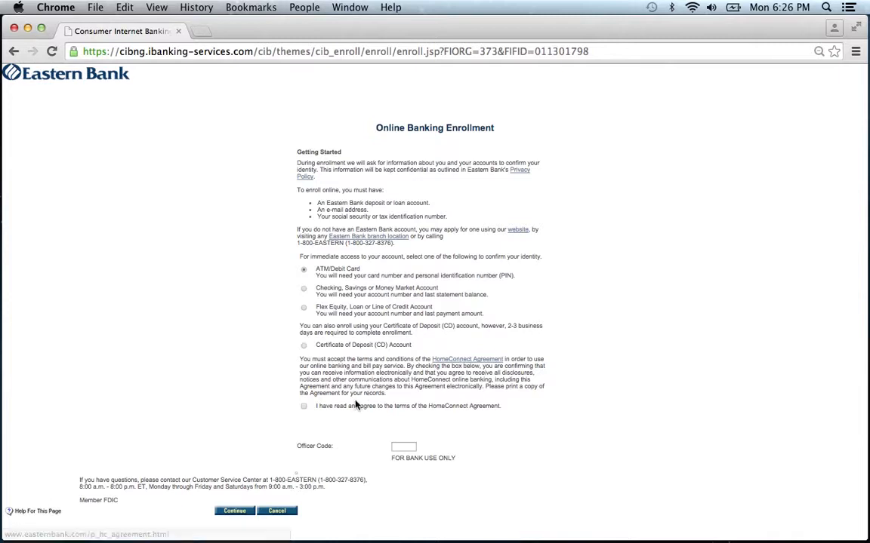
Accept the HomeConnect Agreement with ATM/Debit Card selected and continue enrollment.
left_click(304, 406)
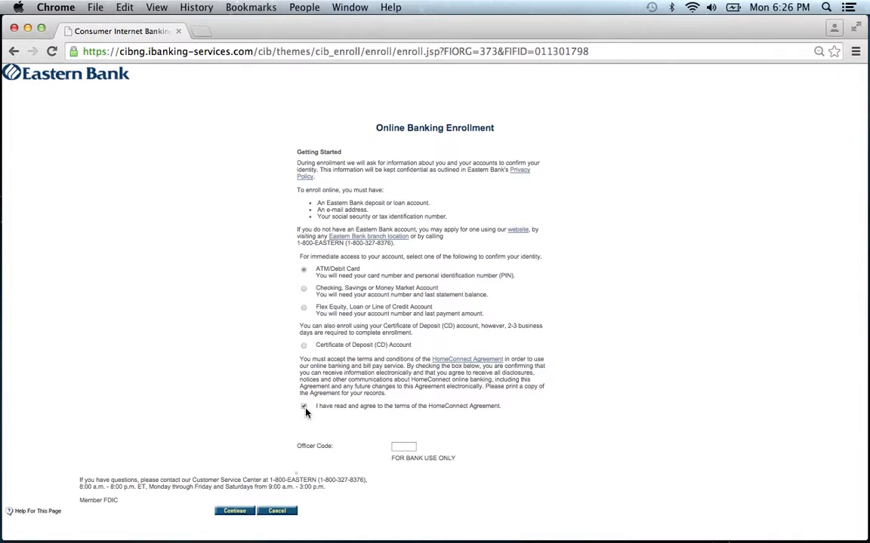
left_click(303, 407)
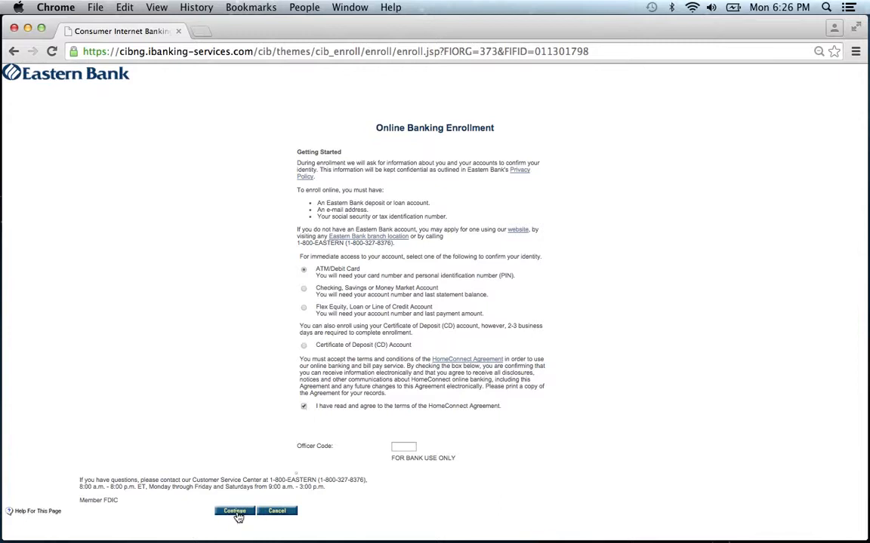
left_click(234, 510)
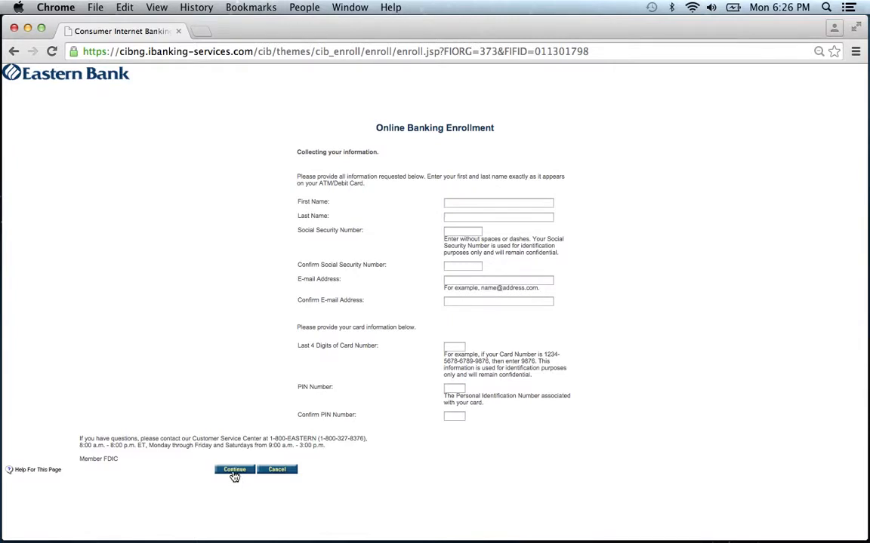
mouse_move(315, 145)
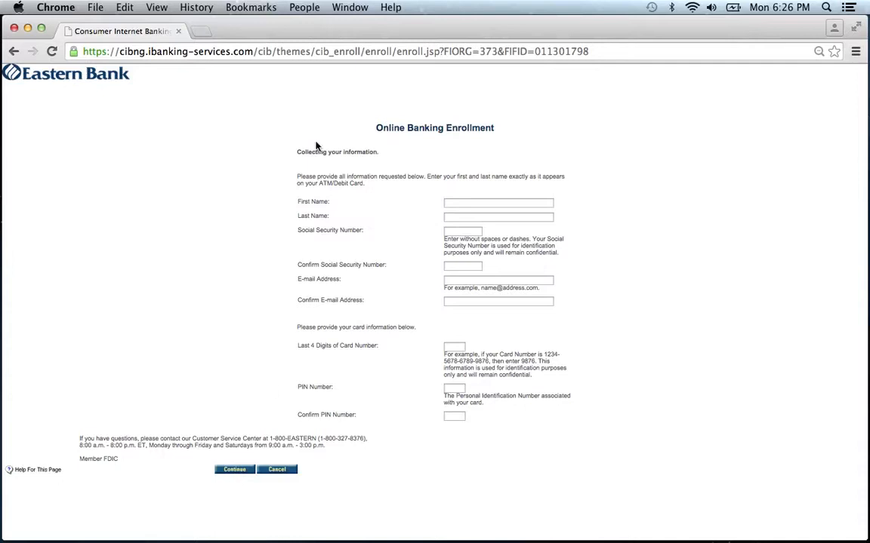
mouse_move(317, 114)
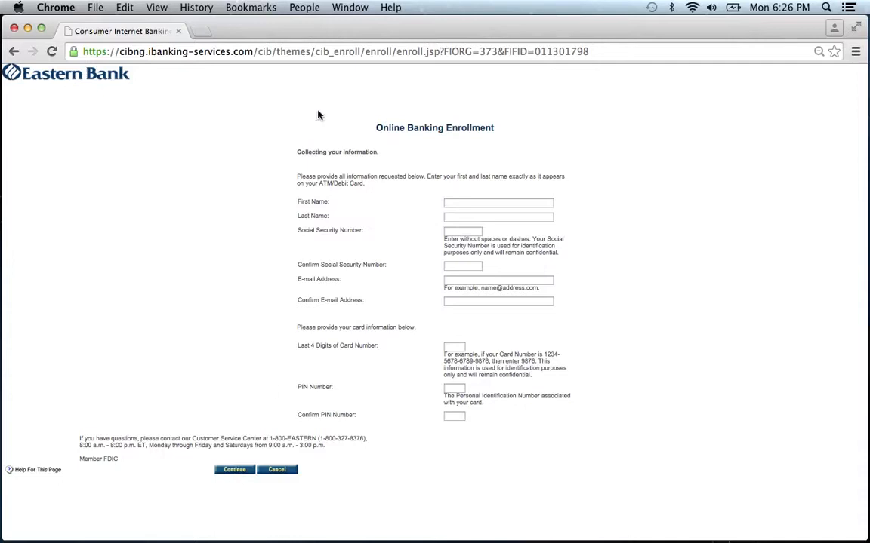